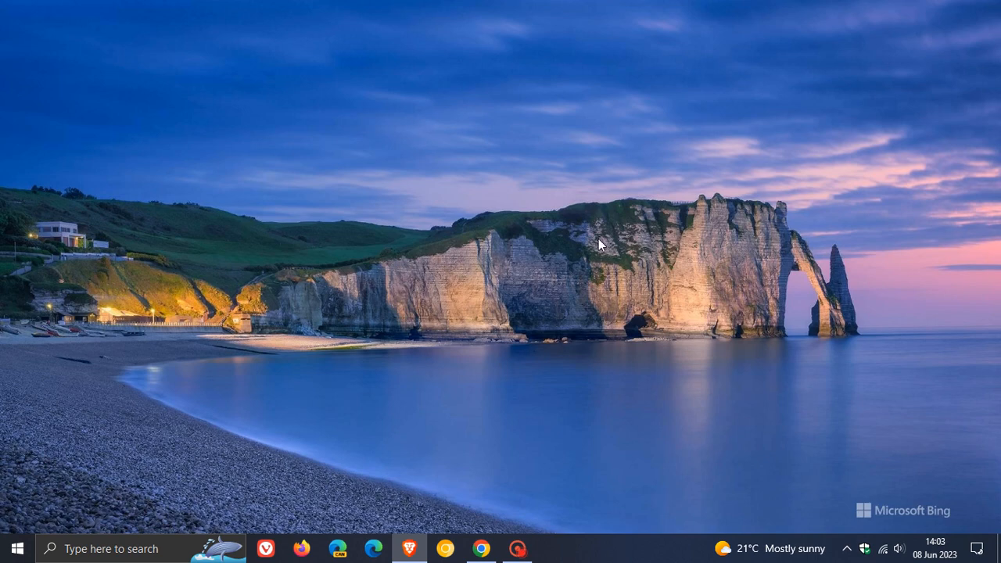
mouse_move(478, 247)
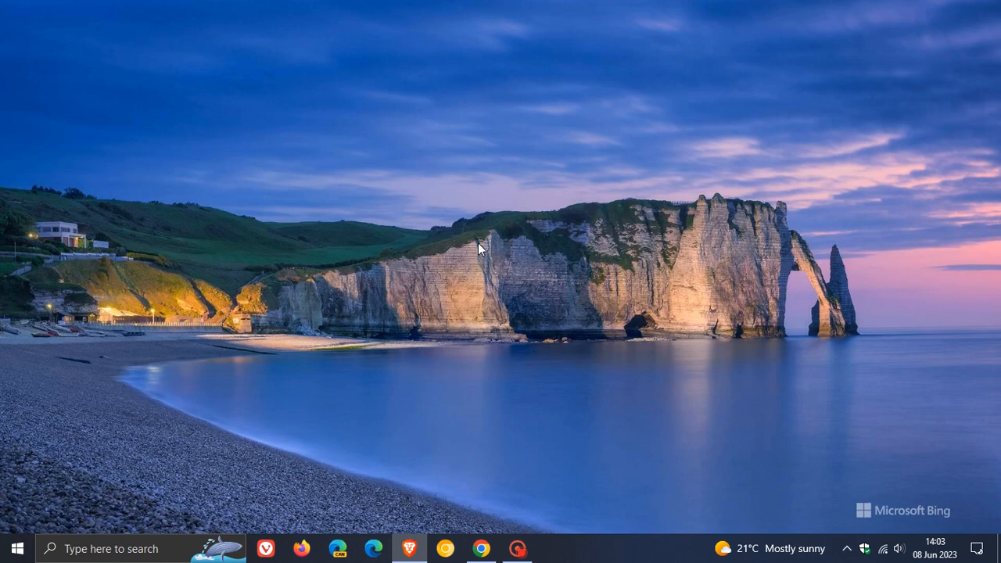
mouse_move(281, 278)
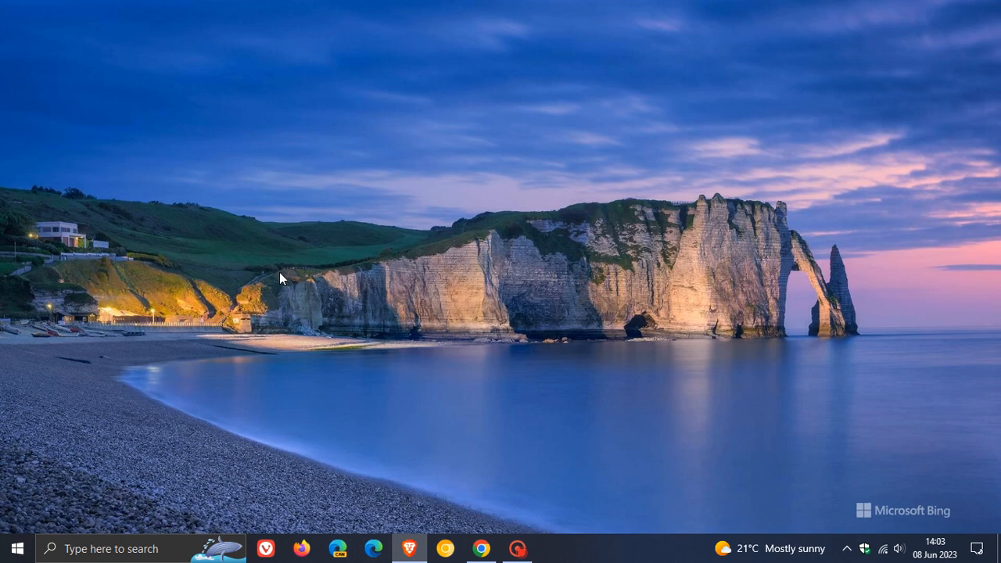
mouse_move(229, 532)
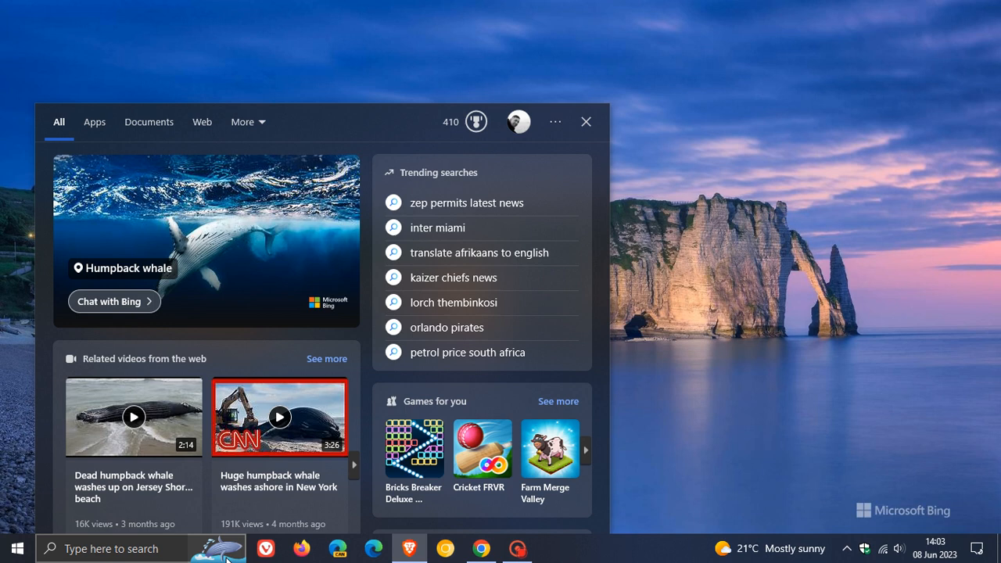
mouse_move(265, 206)
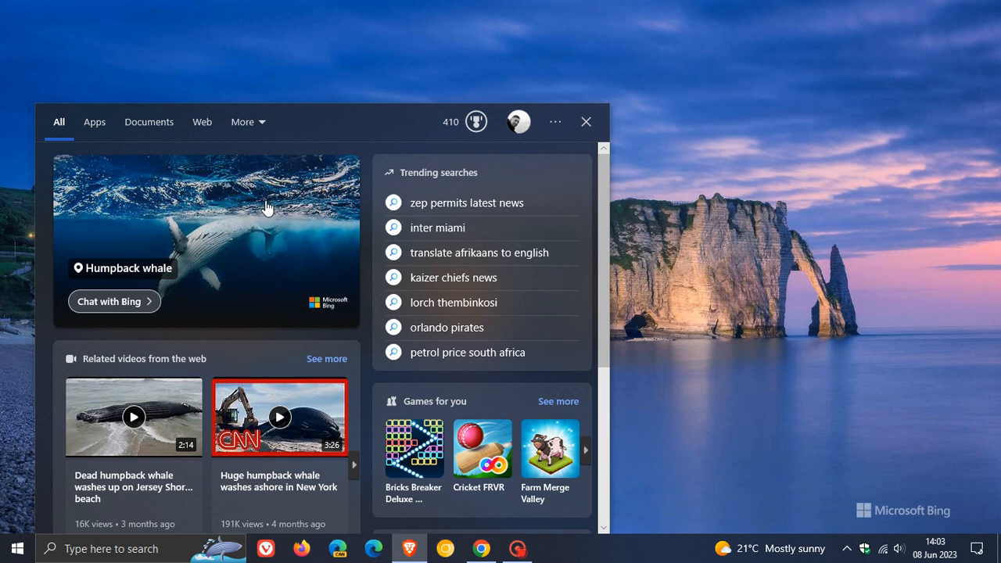
mouse_move(422, 244)
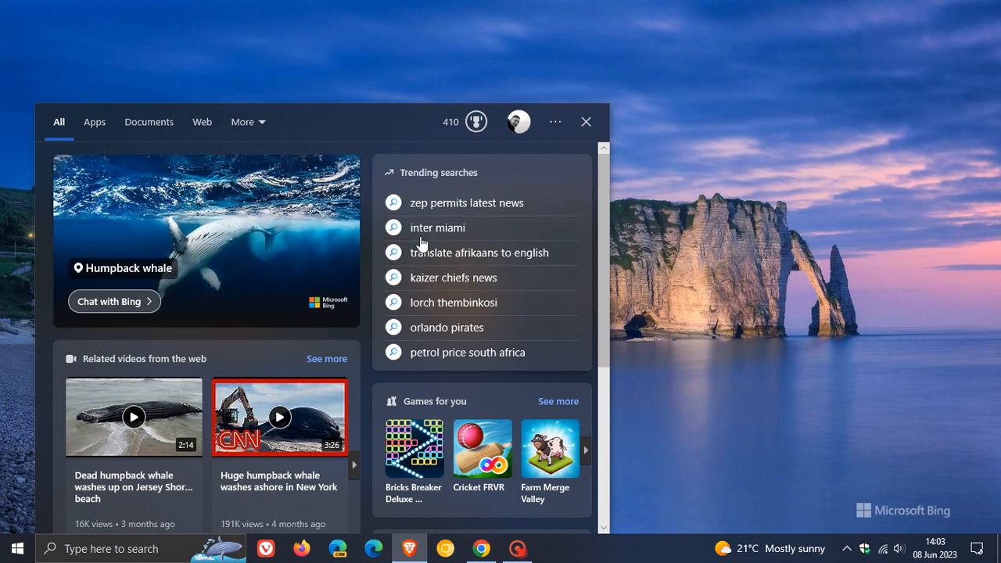
mouse_move(455, 204)
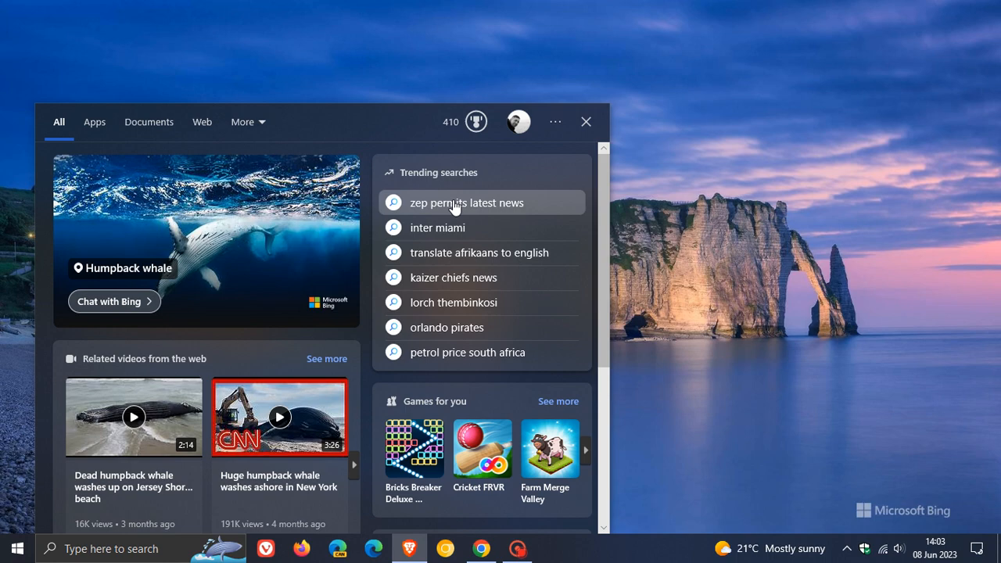
mouse_move(494, 219)
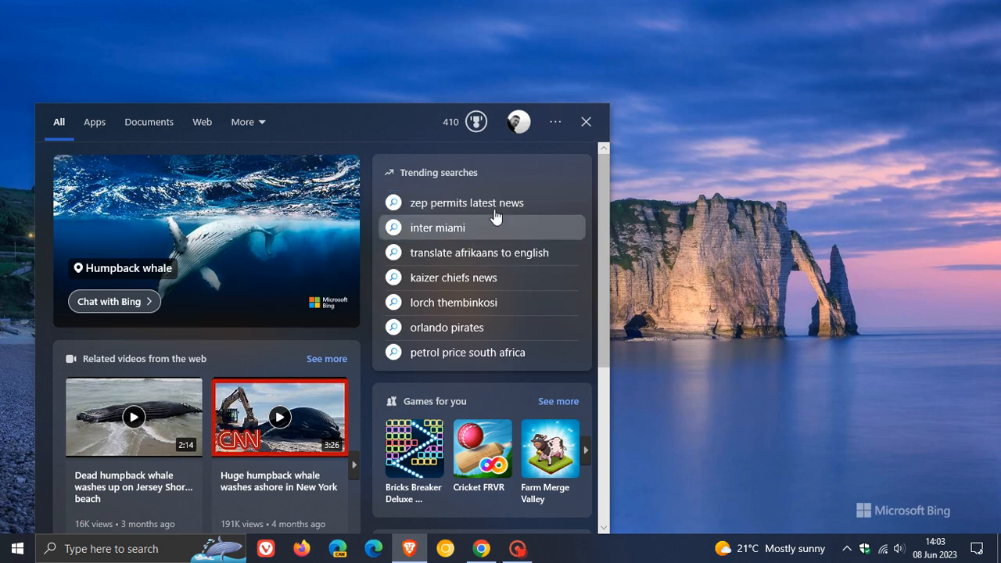
Step: Scroll through the Humpback whale highlight cards and select one of the related whale videos
scroll(down, 3)
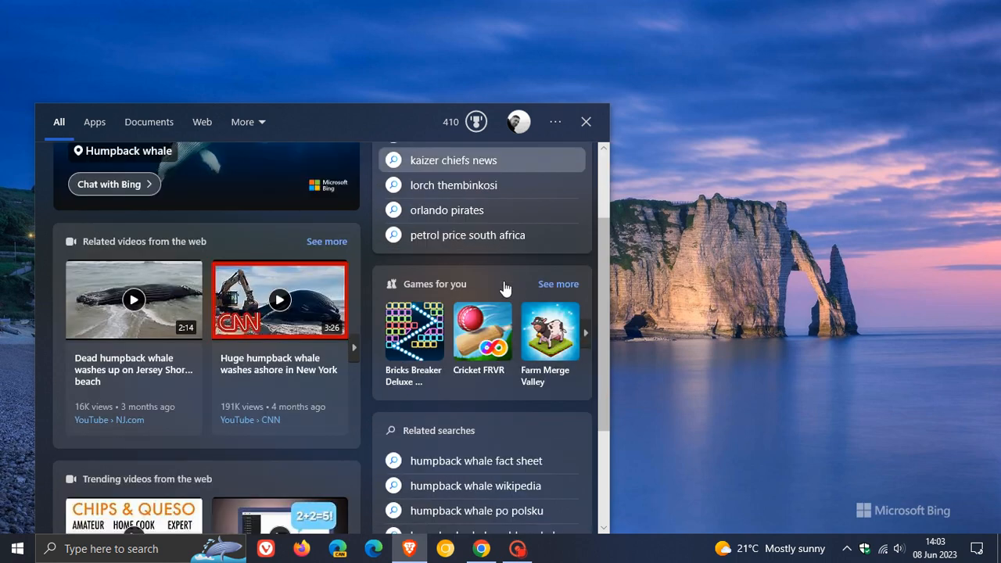
scroll(down, 3)
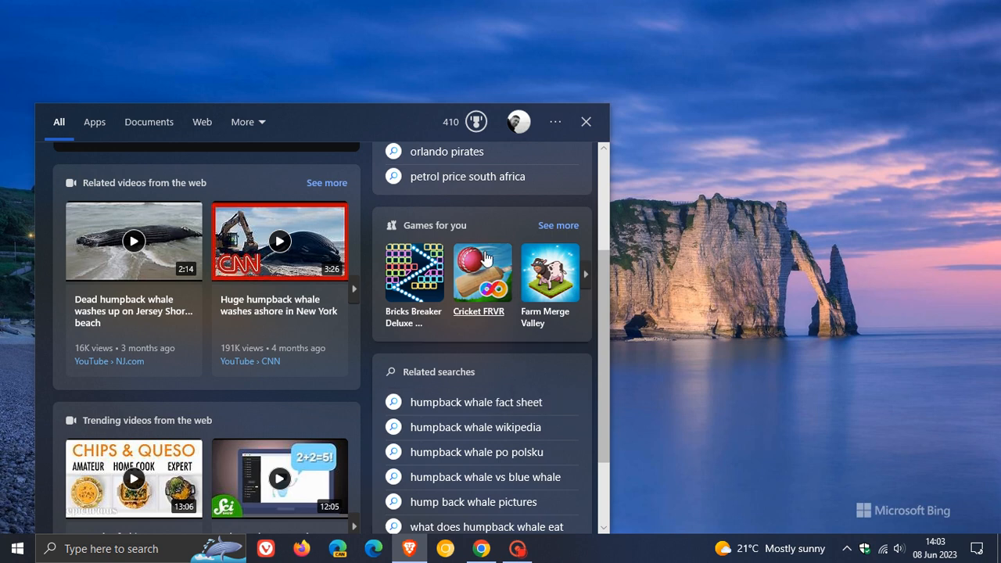
mouse_move(399, 452)
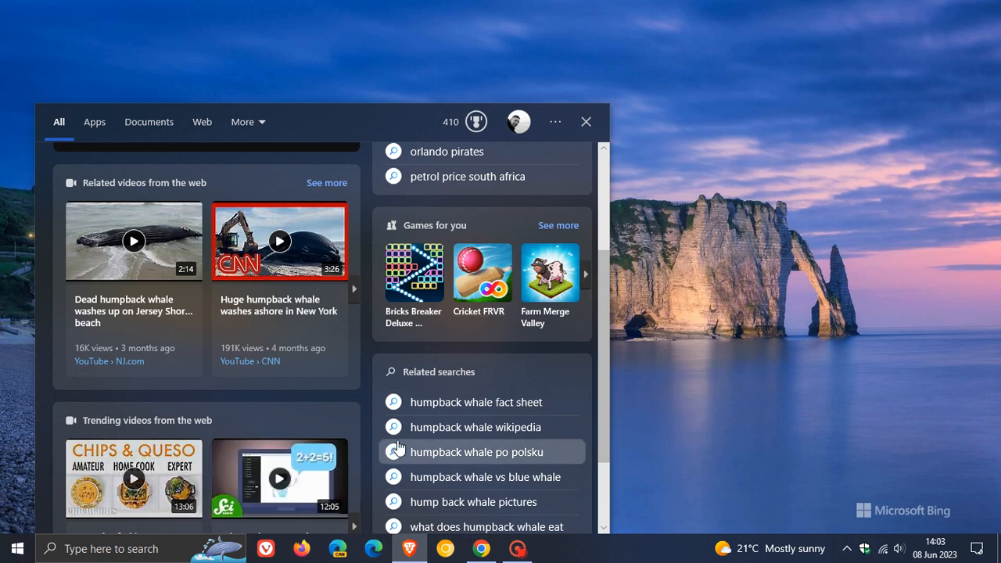
mouse_move(488, 369)
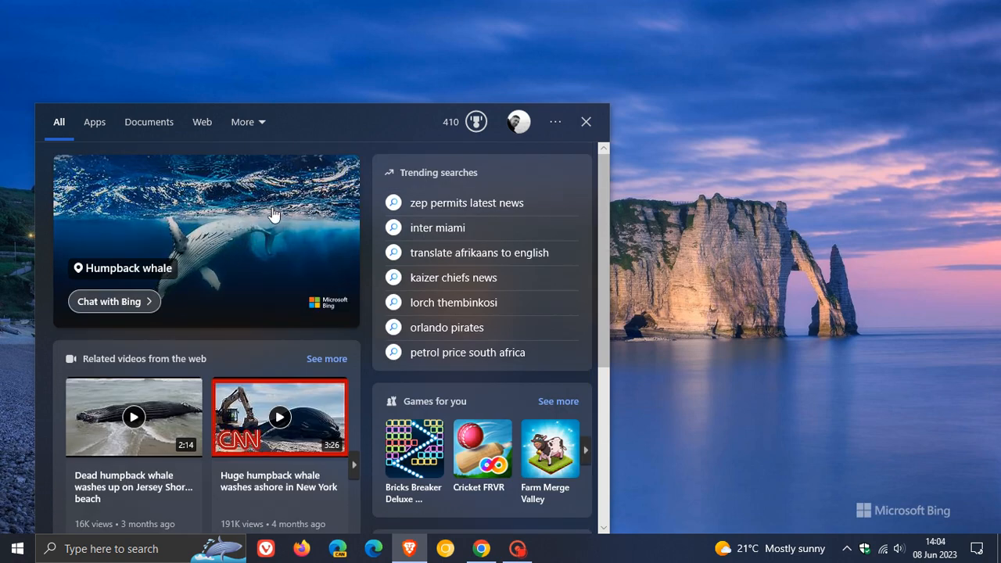
mouse_move(328, 219)
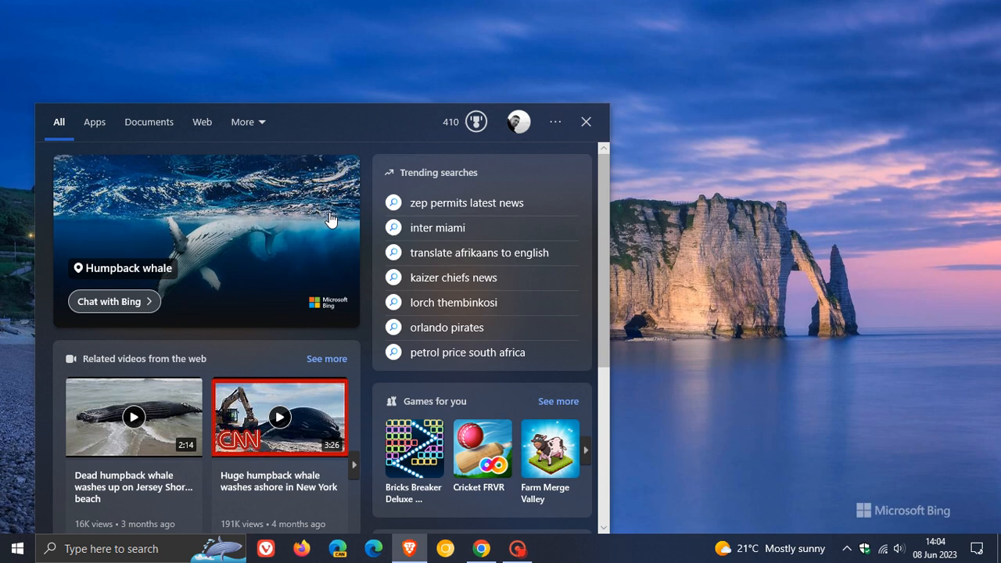
mouse_move(250, 225)
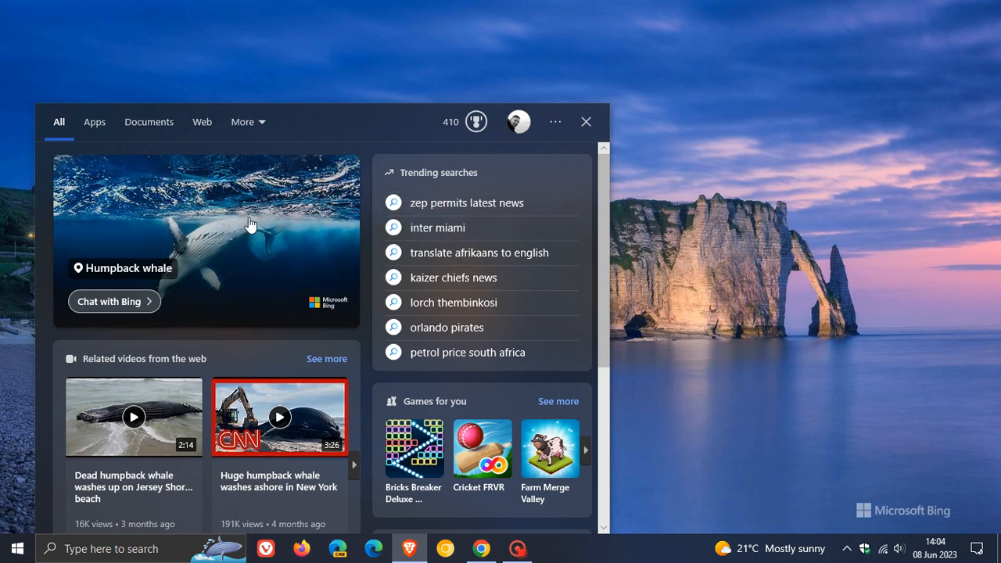
scroll(down, 3)
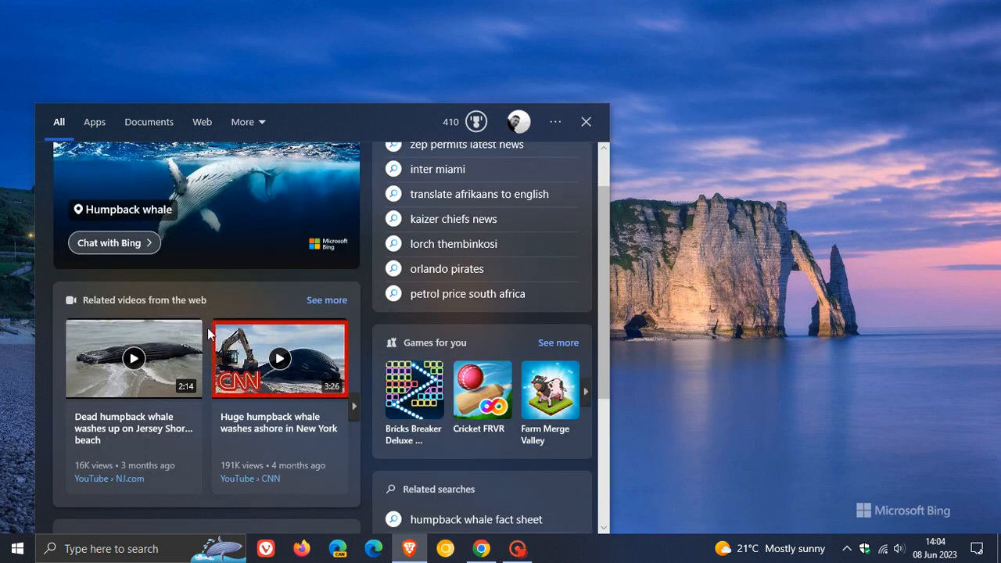
mouse_move(274, 209)
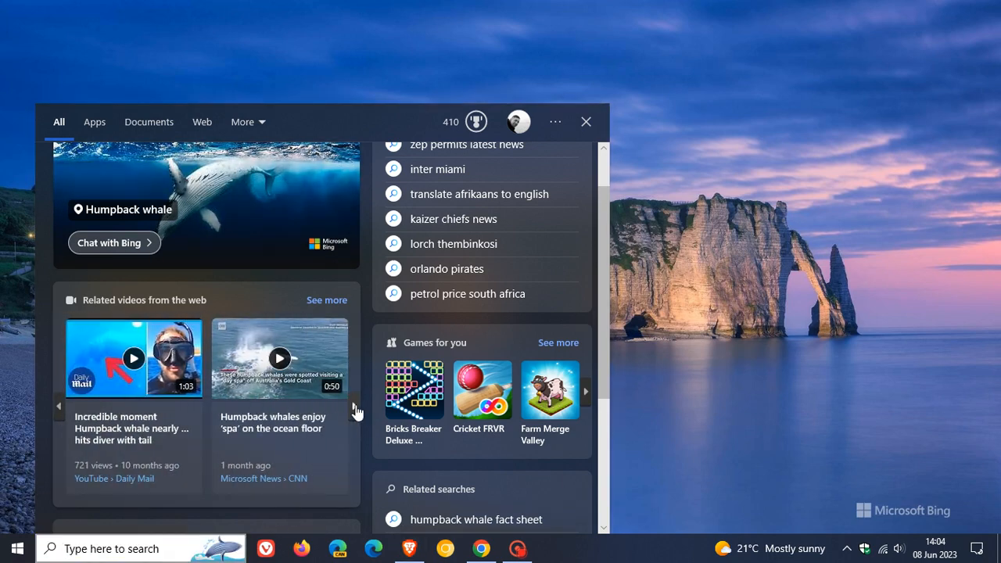
scroll(down, 3)
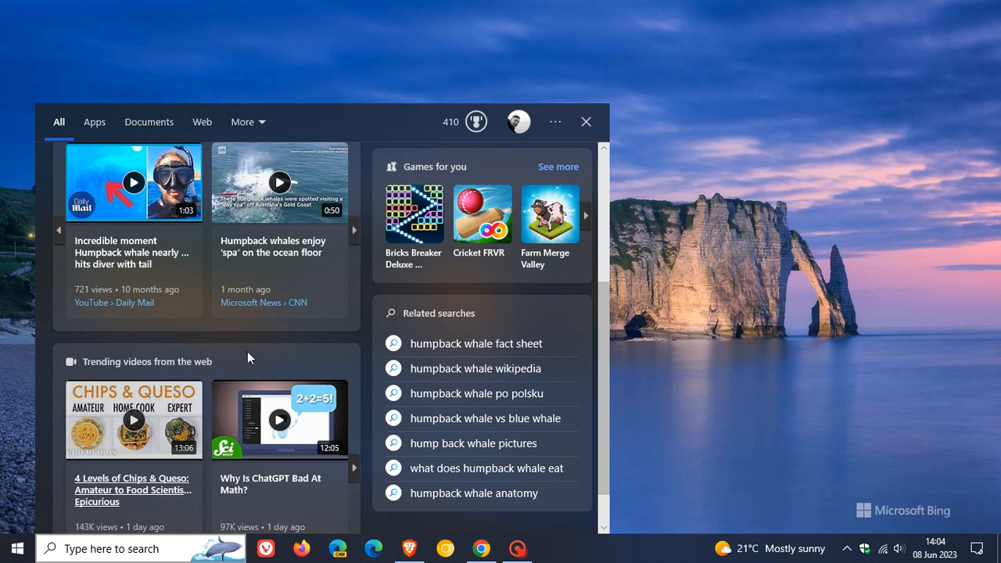
click(353, 467)
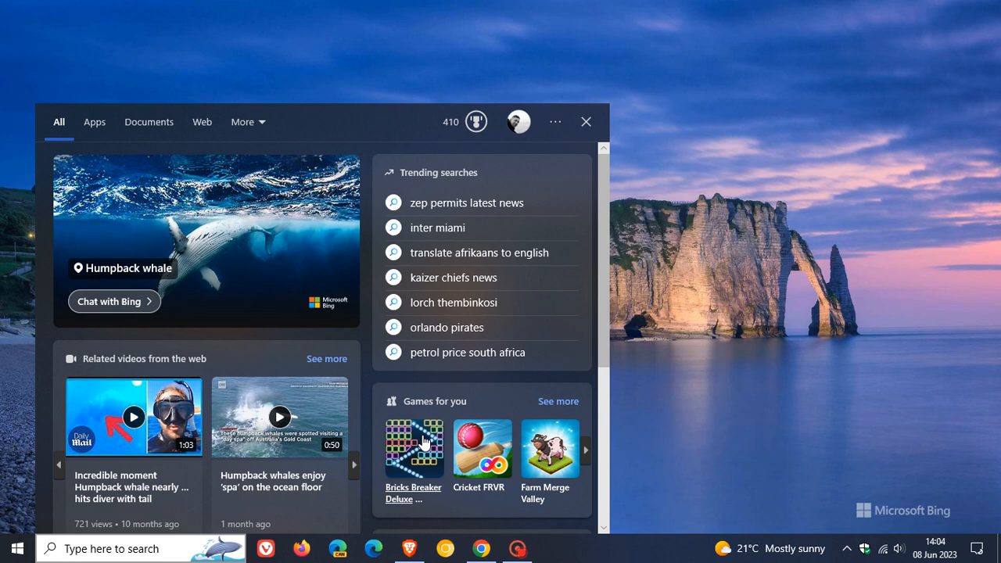
mouse_move(247, 249)
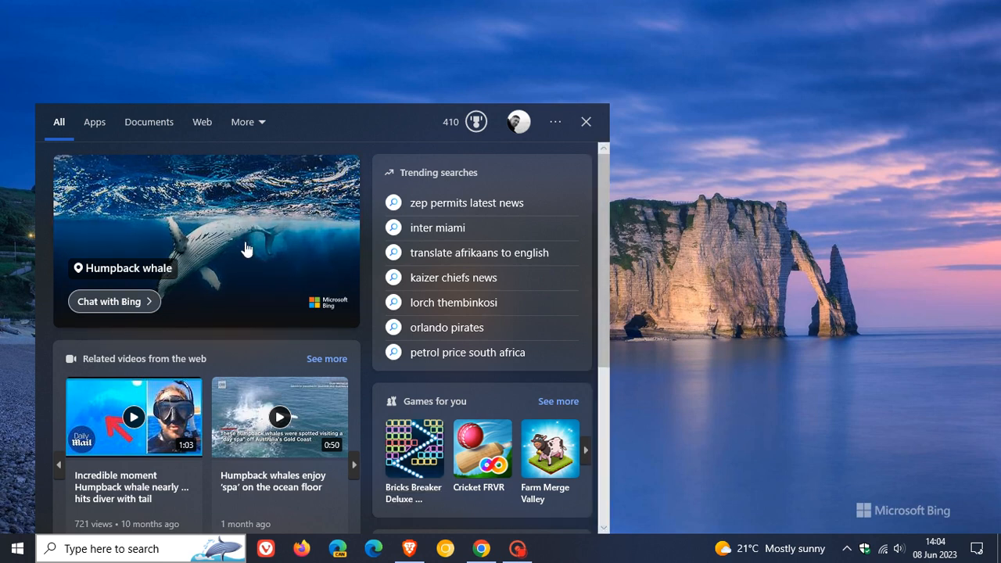
mouse_move(328, 241)
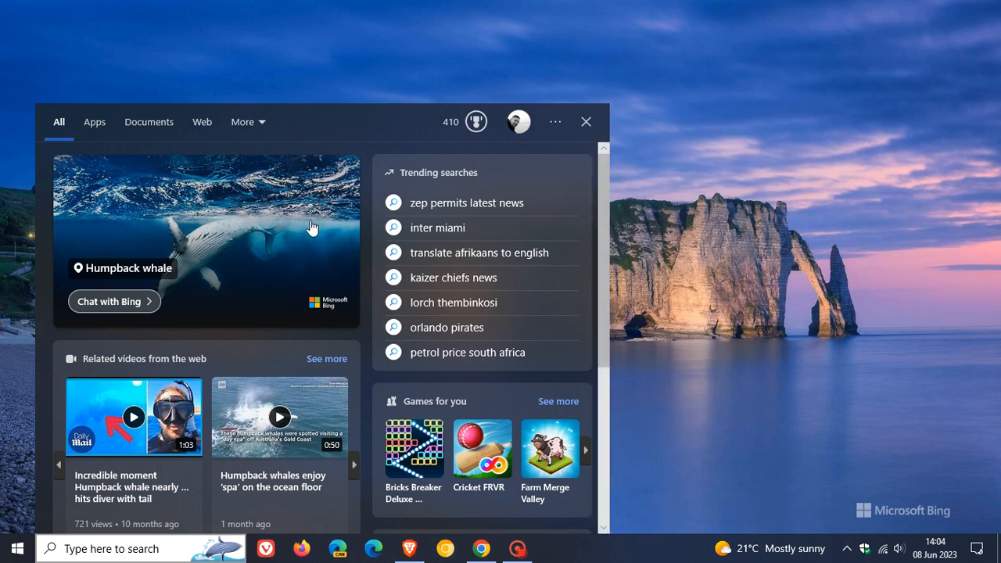
Step: Switch the search flyout to the Recent list with YouTube Music, top sites and trending chips
click(585, 122)
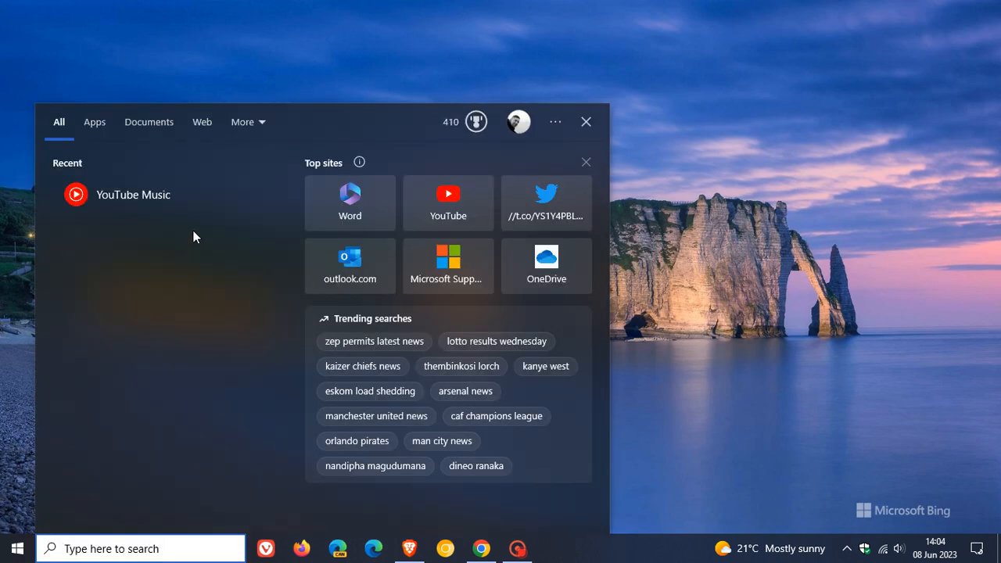
mouse_move(443, 385)
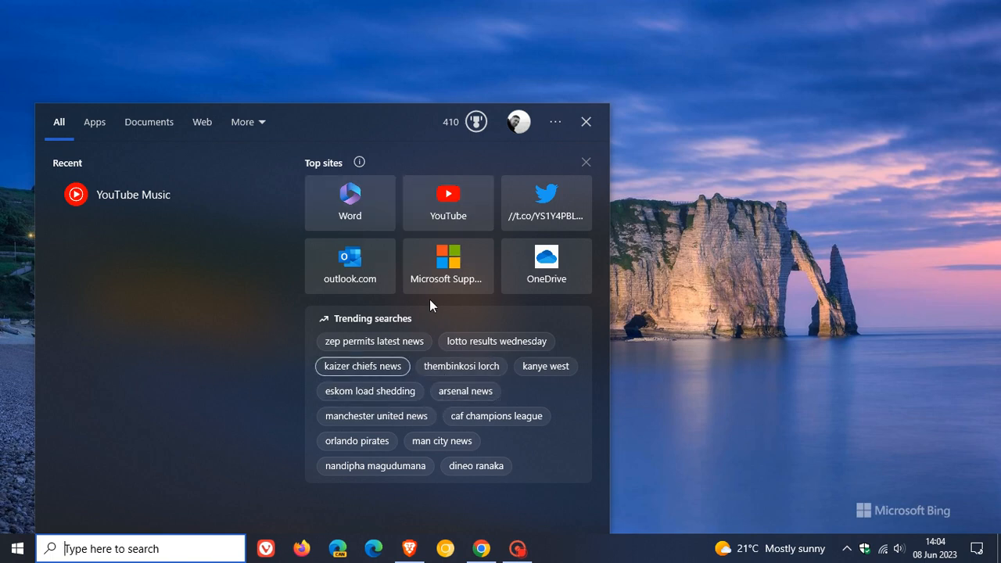
mouse_move(741, 310)
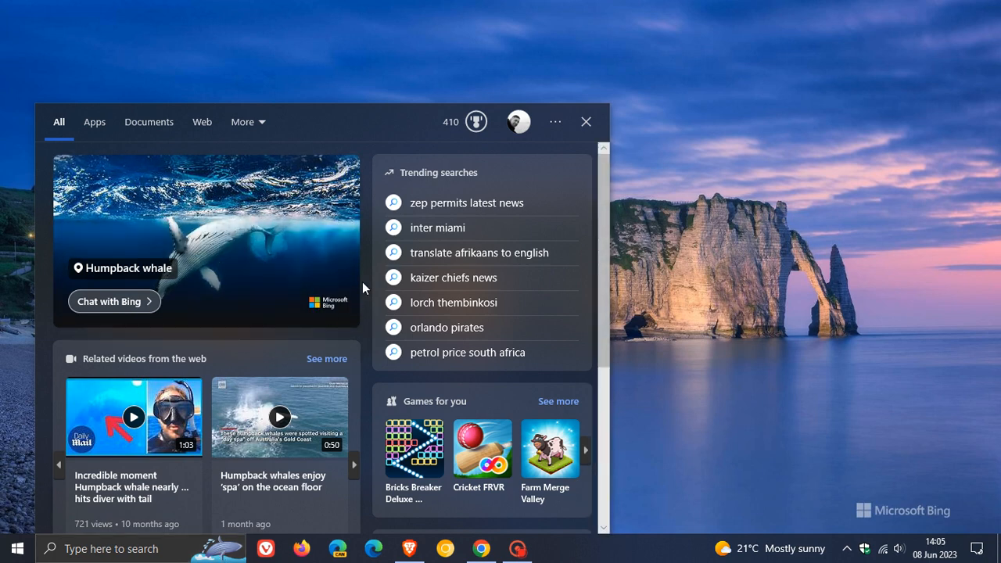
mouse_move(319, 279)
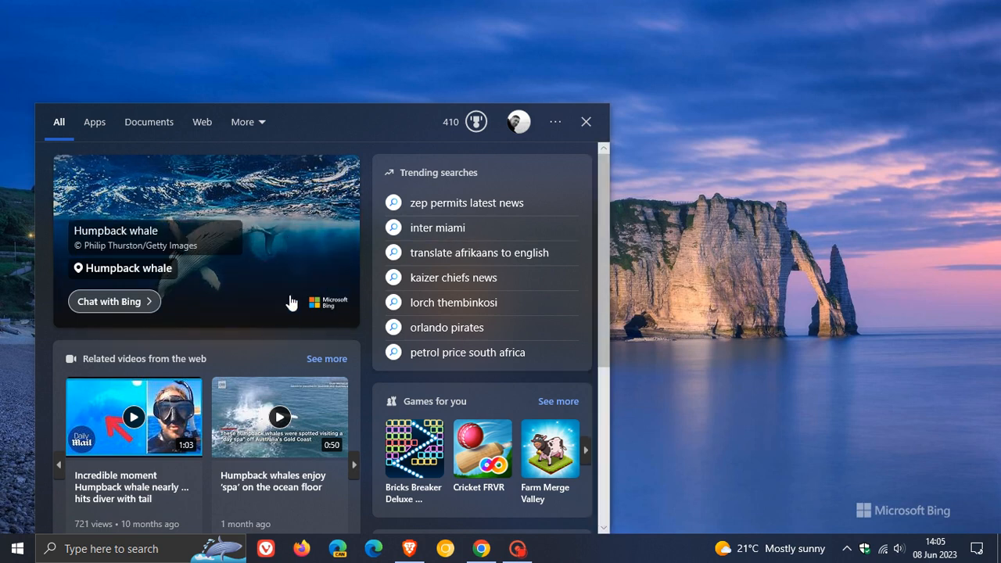
Step: Close the search highlights panel to return to the desktop
click(585, 122)
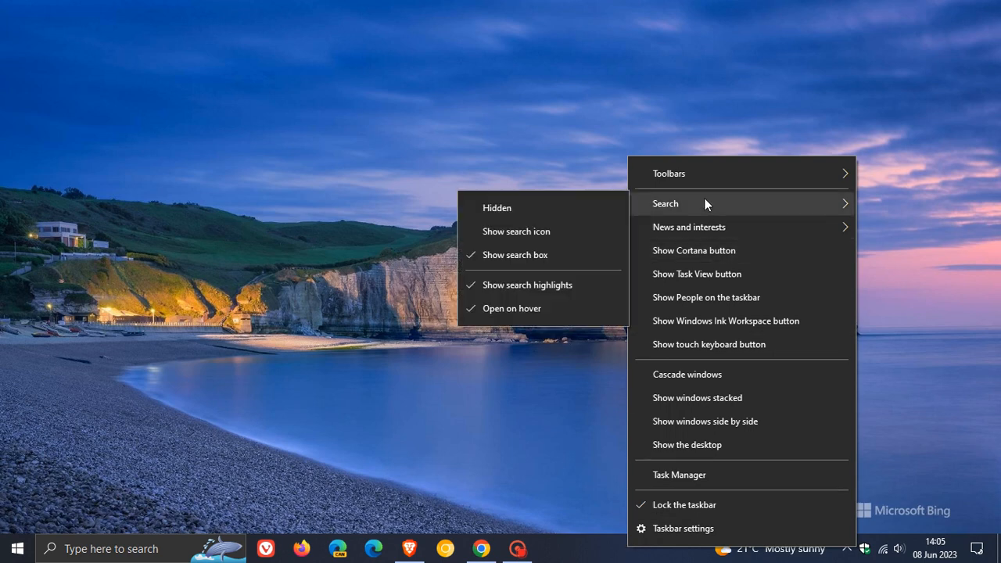
mouse_move(547, 282)
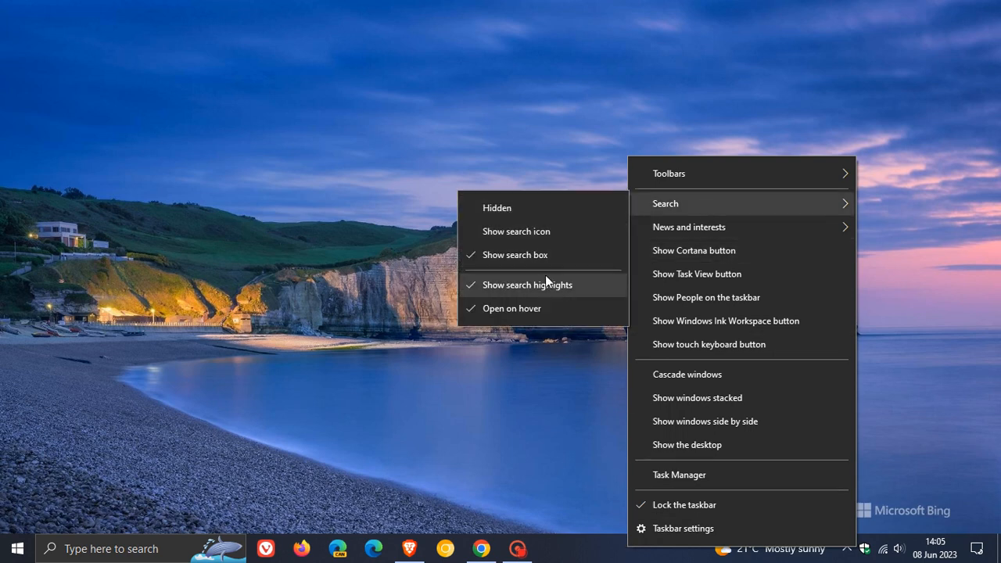
mouse_move(571, 287)
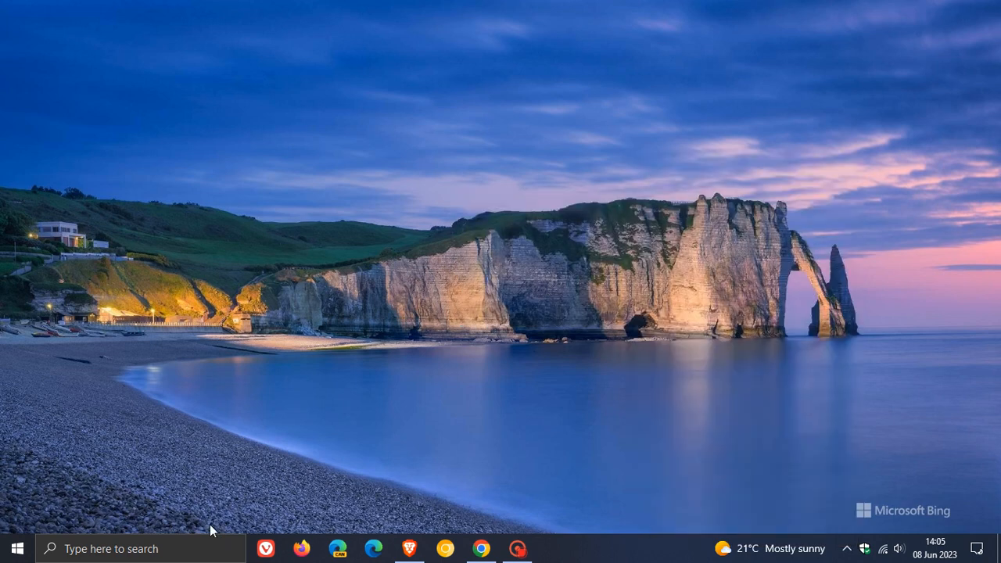
mouse_move(222, 542)
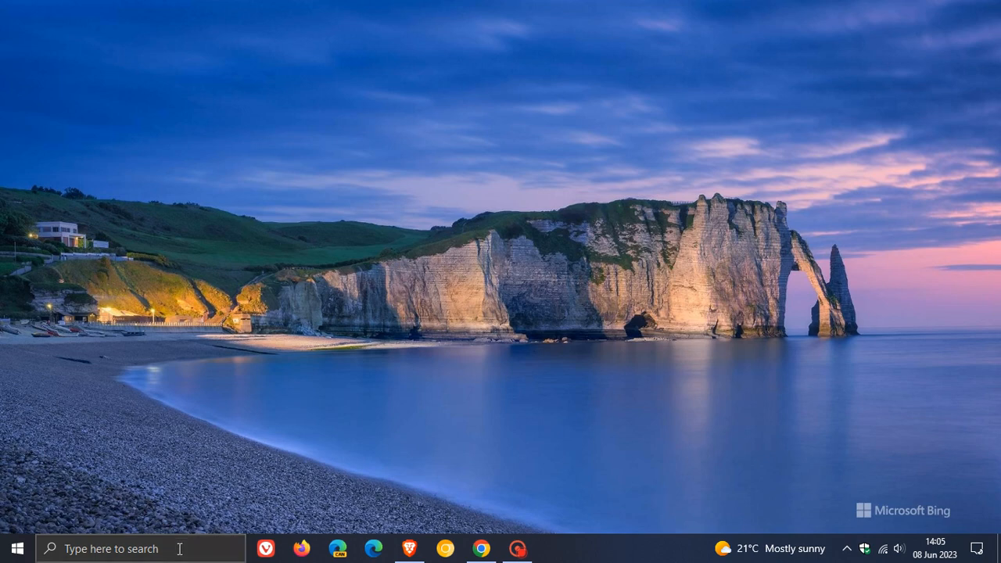
Step: Check the taskbar search box now that highlights are off and the illustration is gone
click(125, 548)
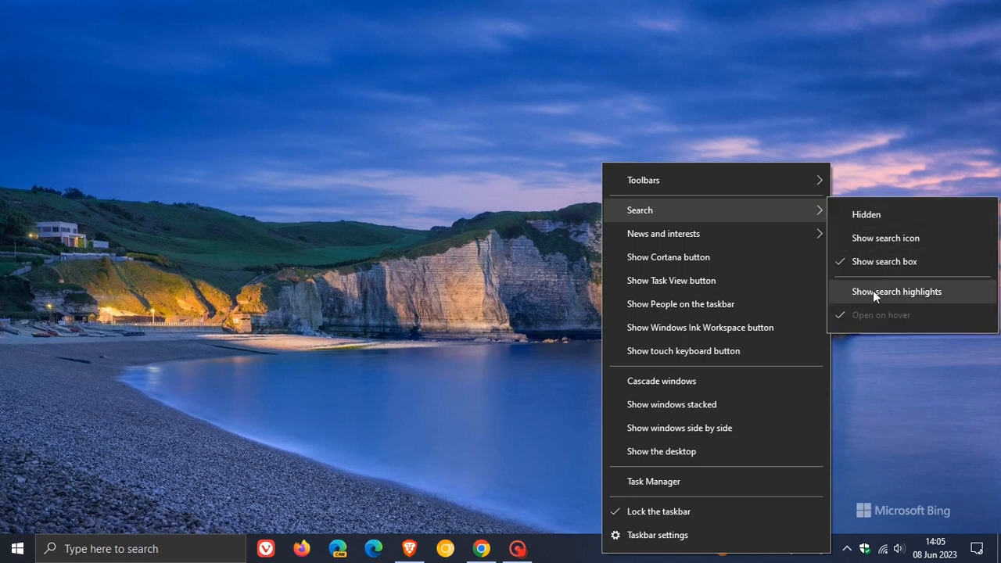
Step: Re-enable Show search highlights from the taskbar Search menu and dismiss the flyout
click(898, 291)
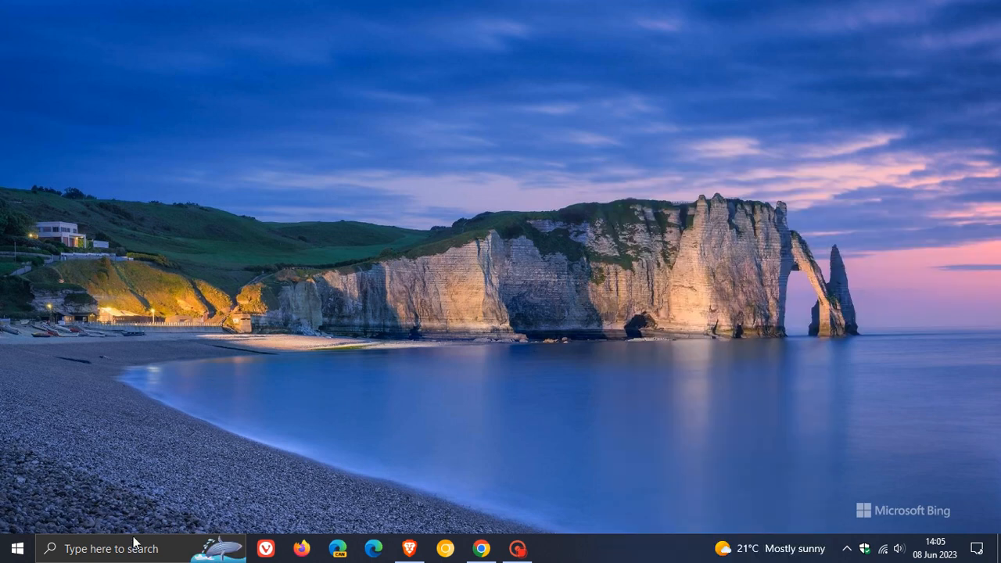
mouse_move(721, 238)
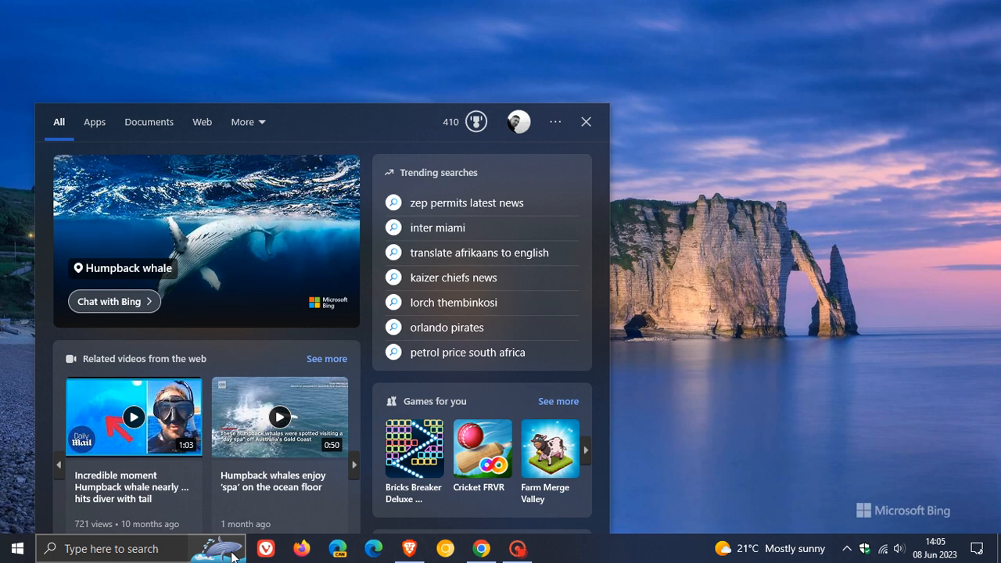
click(585, 122)
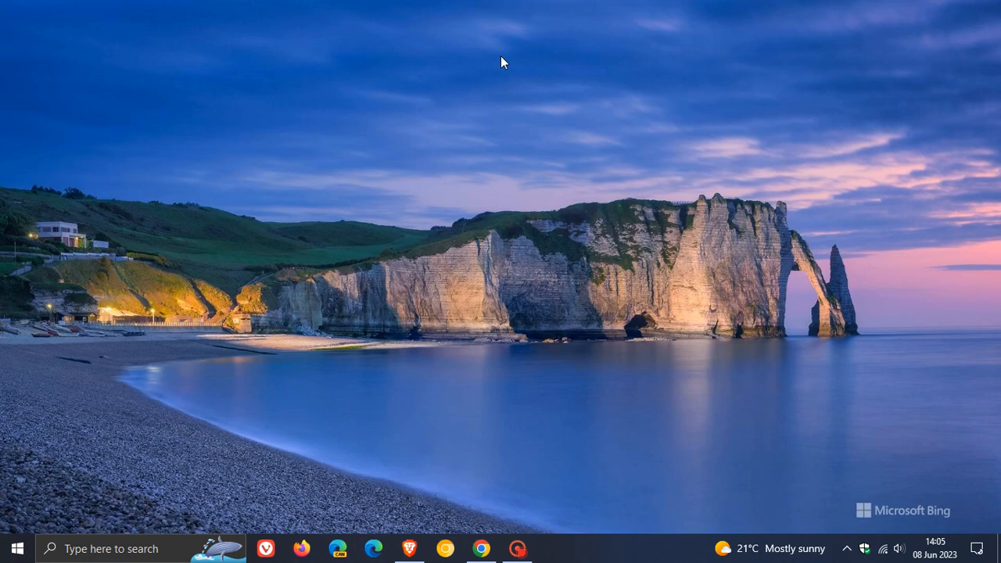
mouse_move(460, 119)
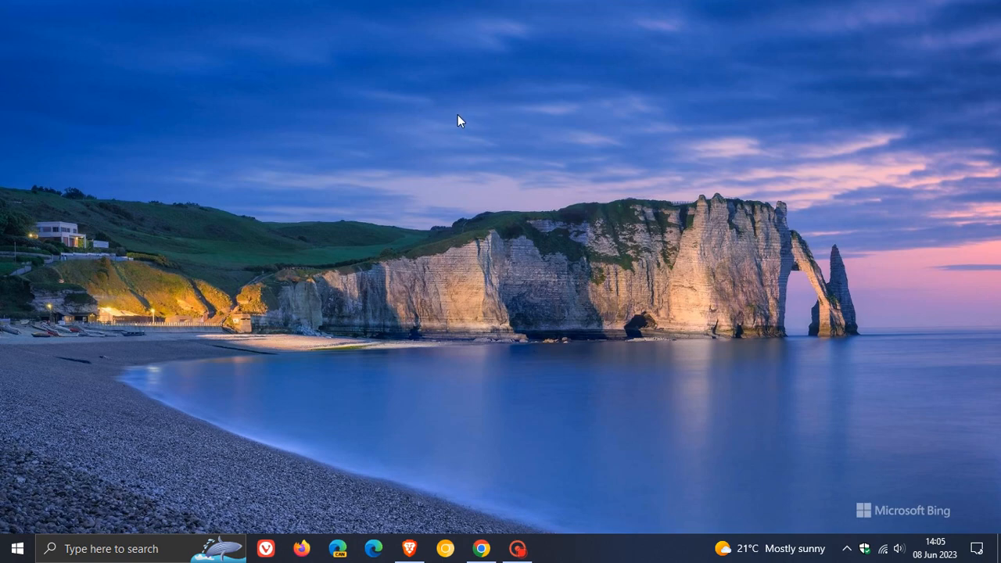